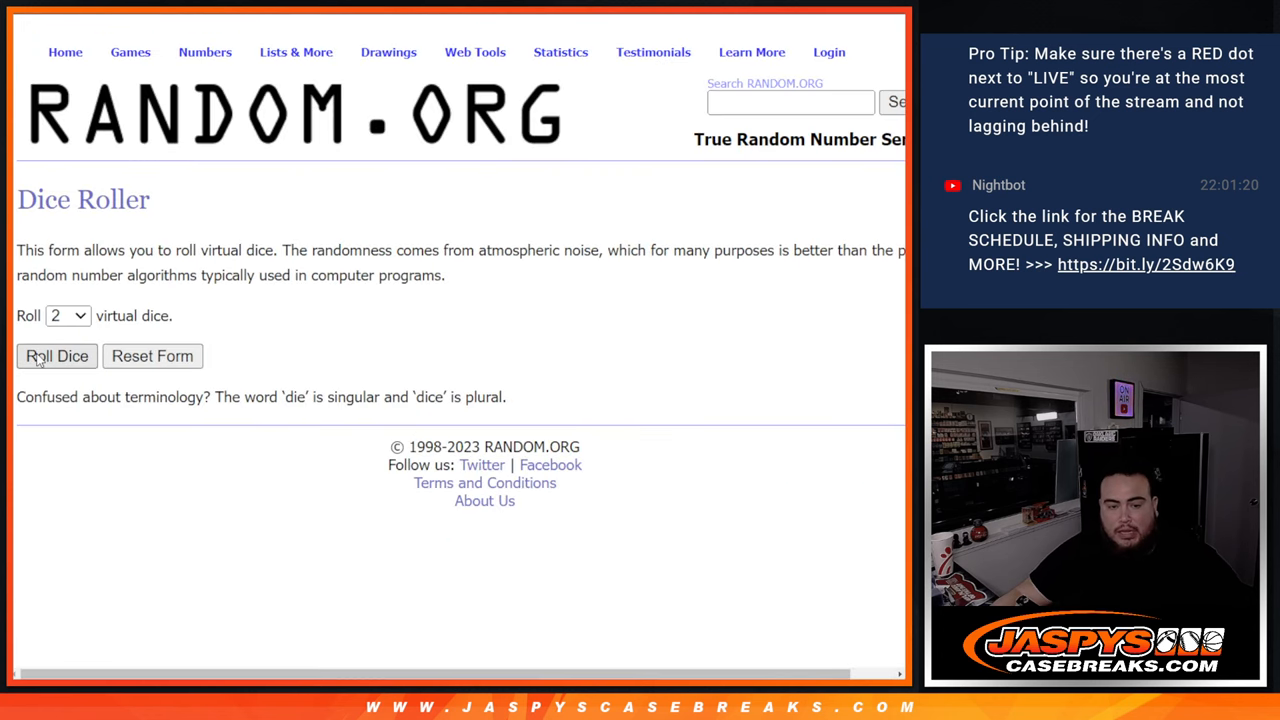
Step: Shuffle the 32-name list in the List Randomizer repeatedly until it reads randomized 6 times
left_click(56, 356)
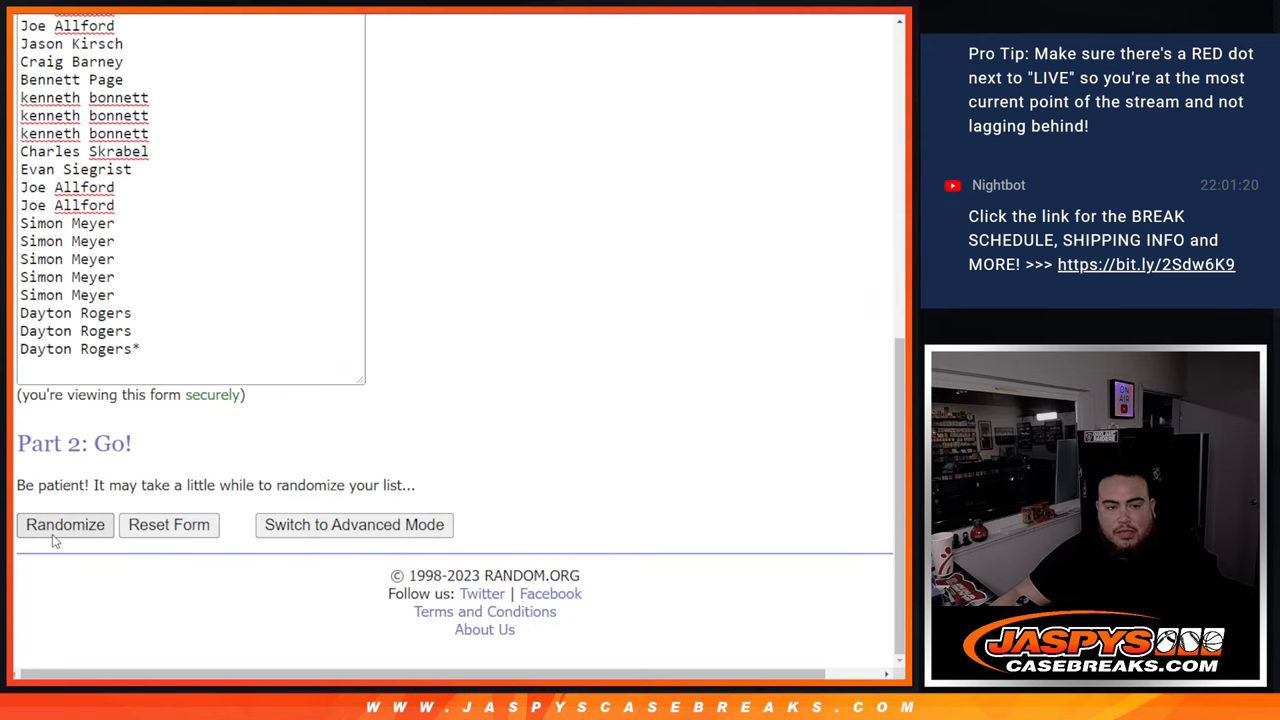
left_click(64, 524)
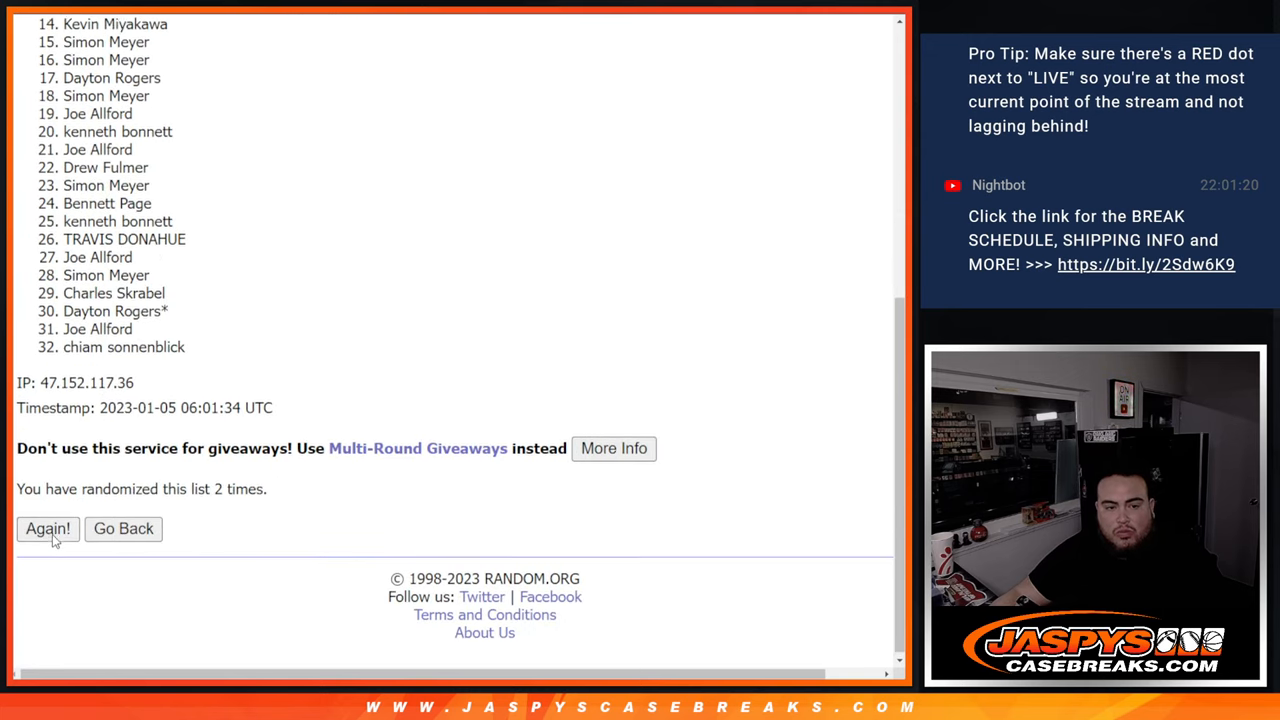
left_click(48, 528)
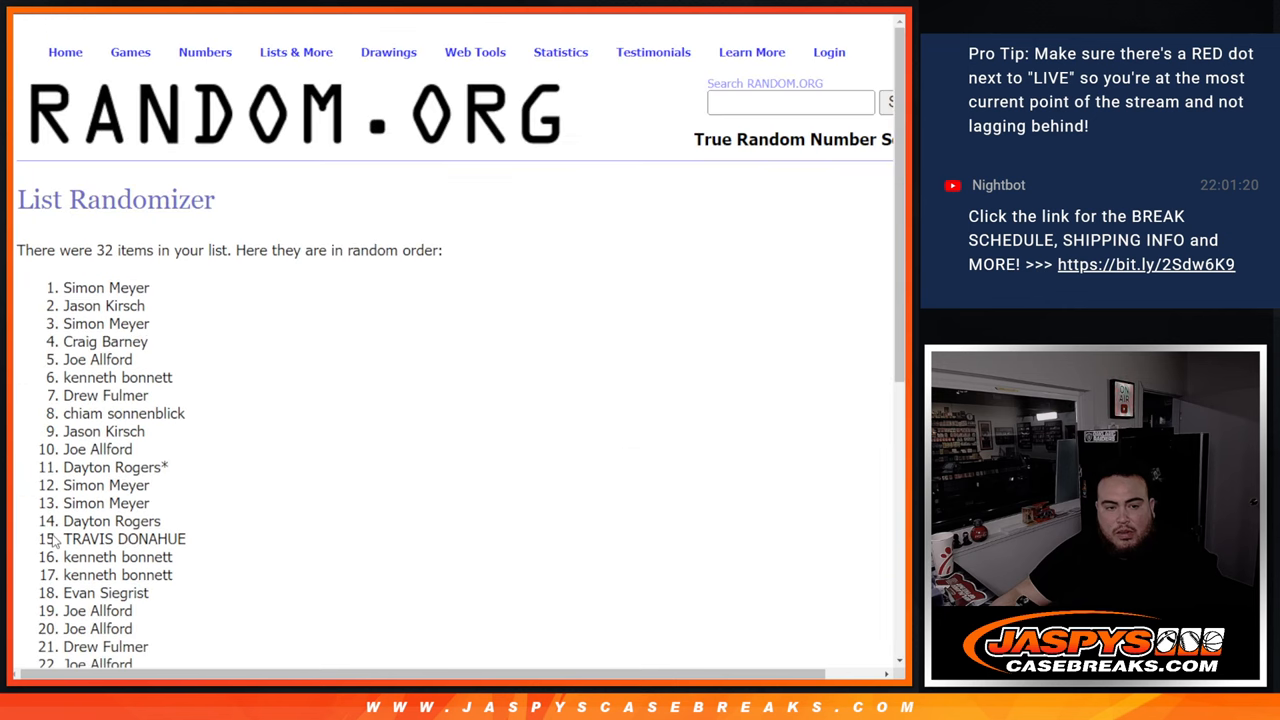
scroll("down", 3)
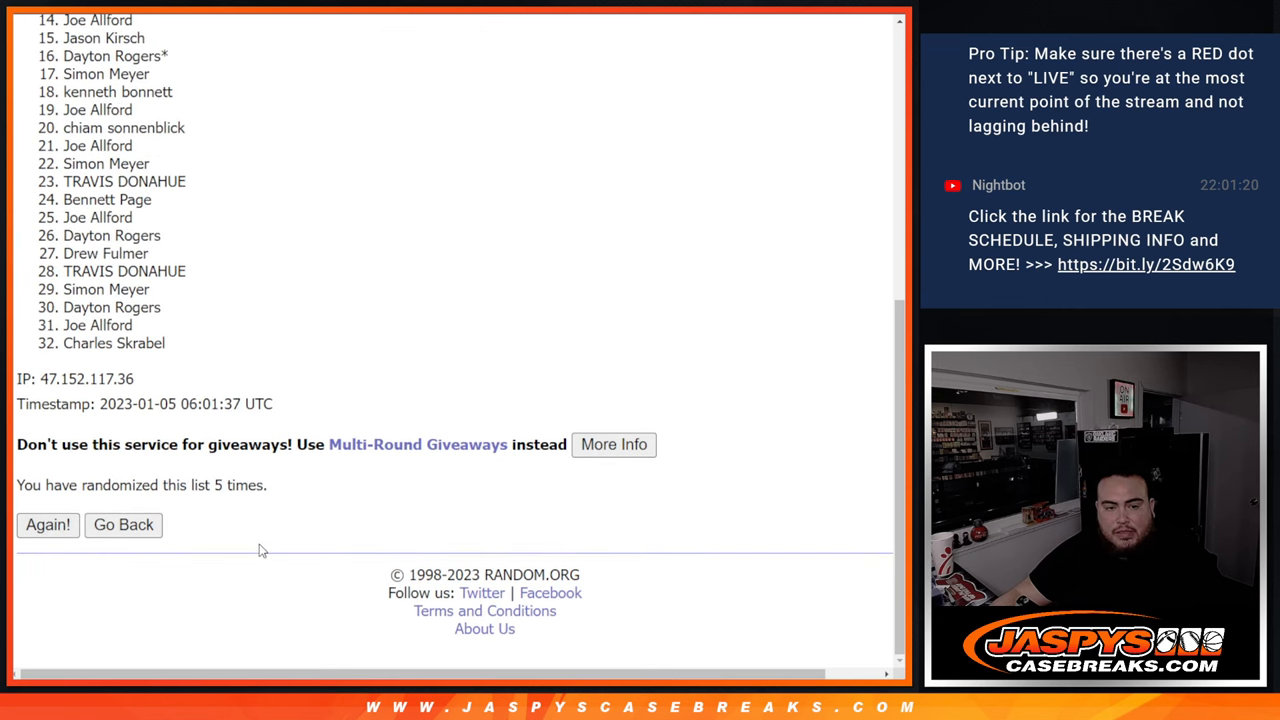
left_click(48, 524)
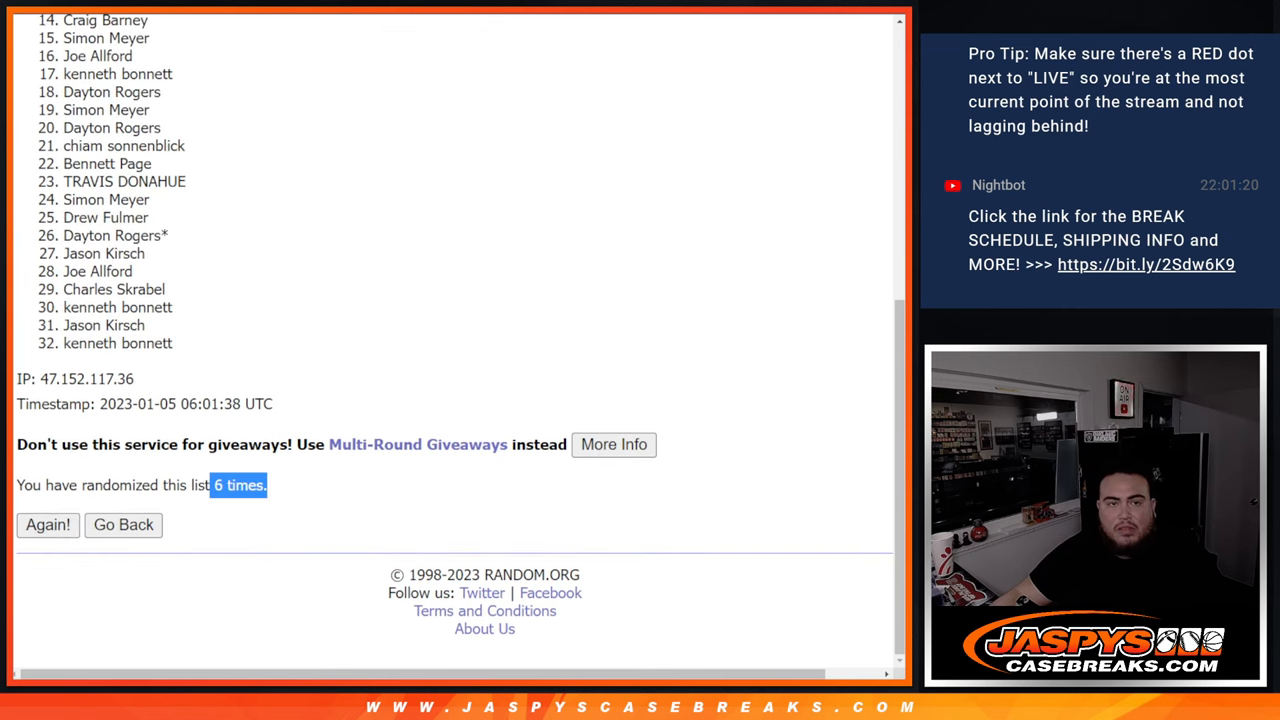
left_click(48, 524)
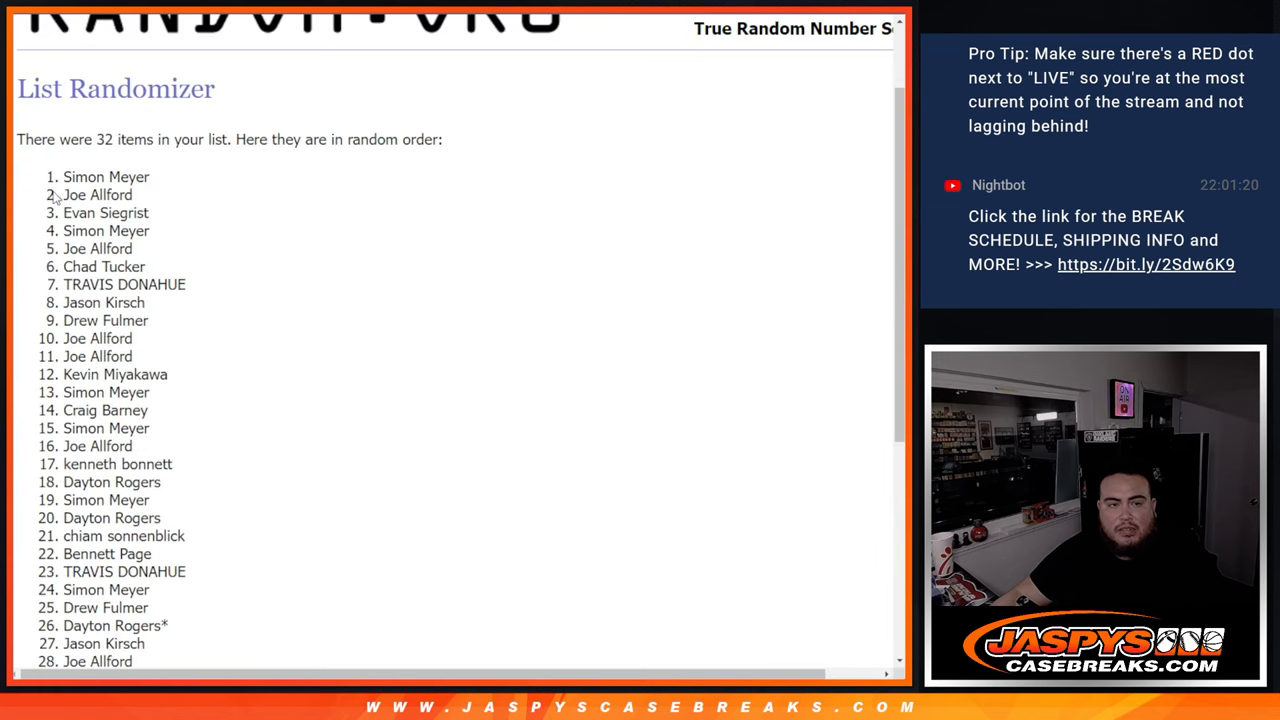
scroll("down", 3)
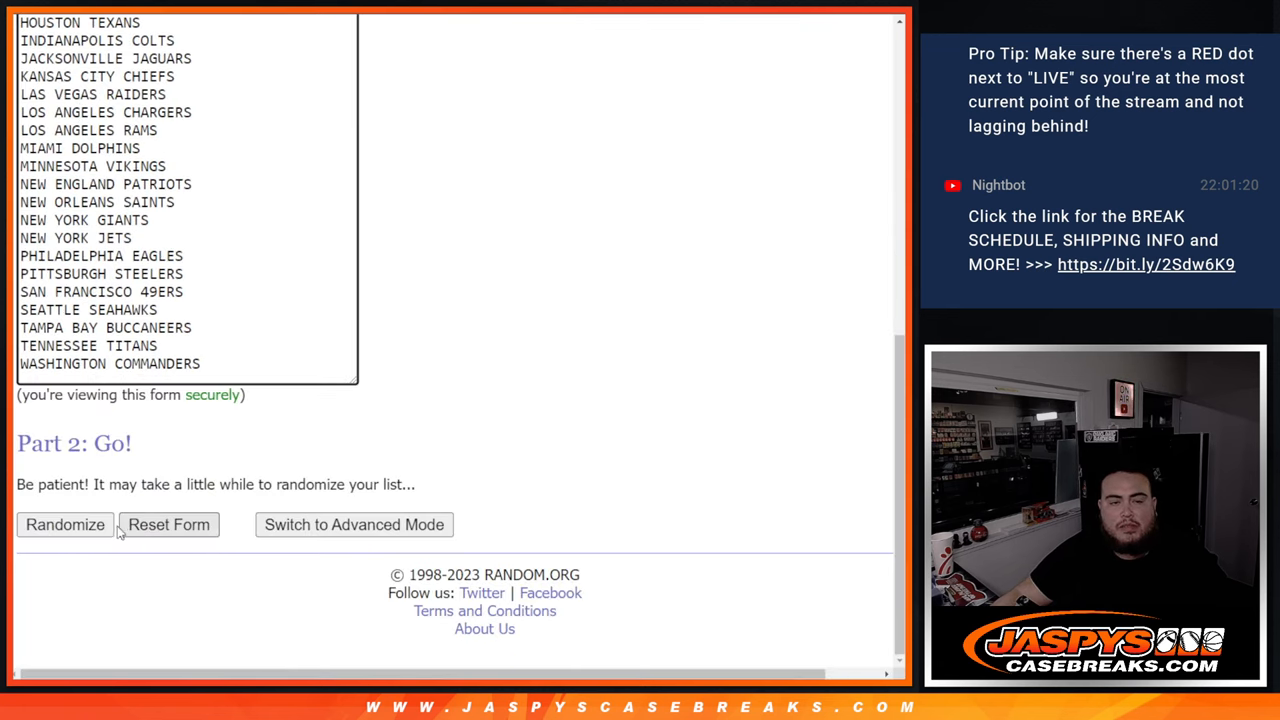
Step: Randomize the 32 NFL teams list and shuffle it again, then review the result
left_click(64, 524)
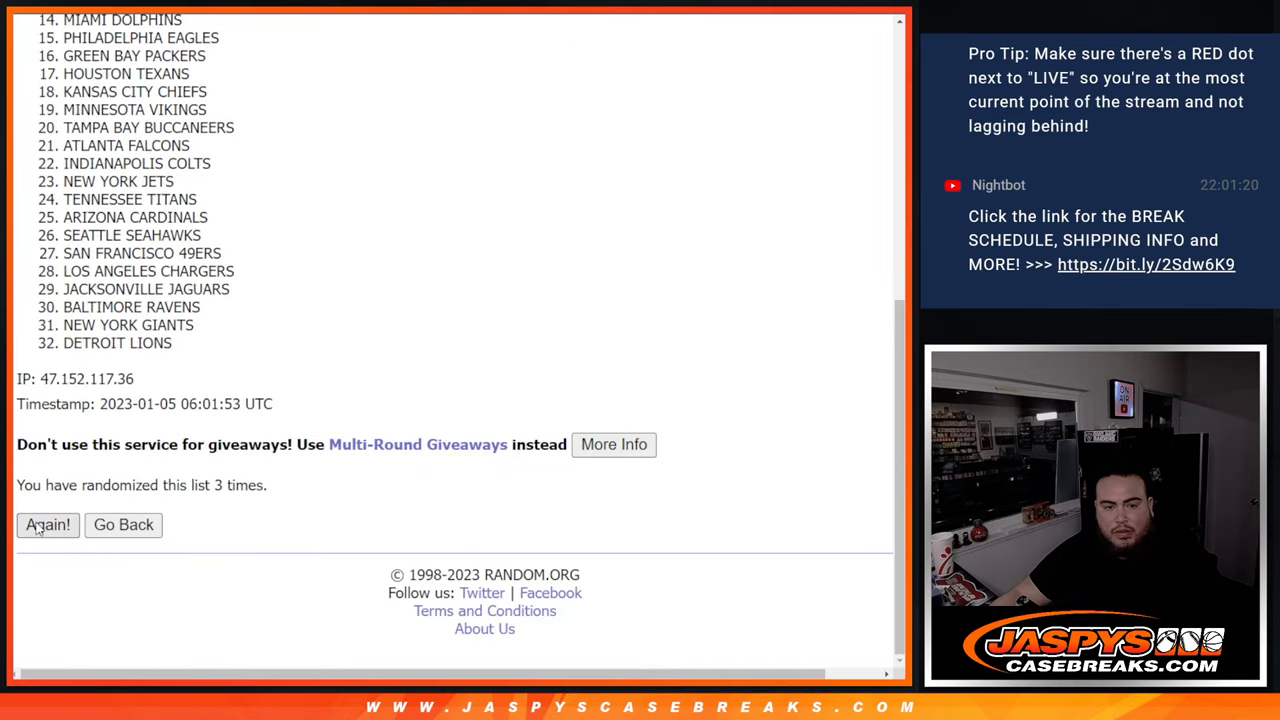
left_click(48, 524)
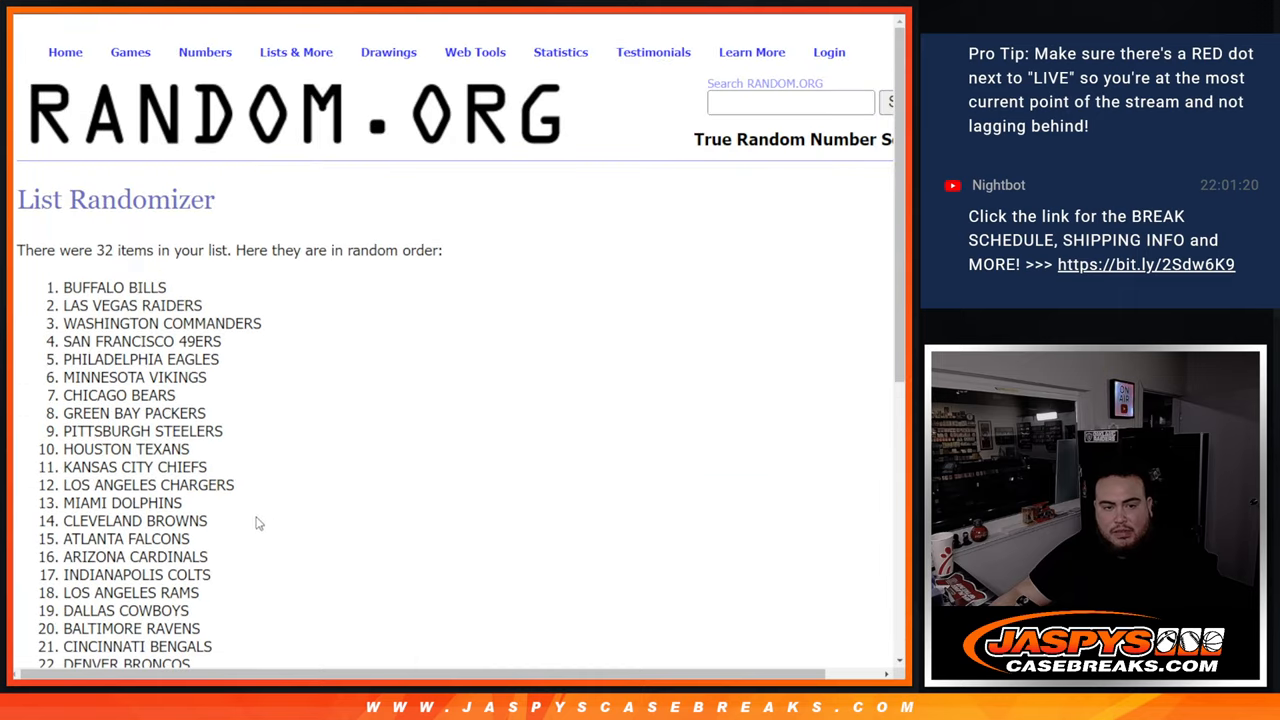
scroll("down", 3)
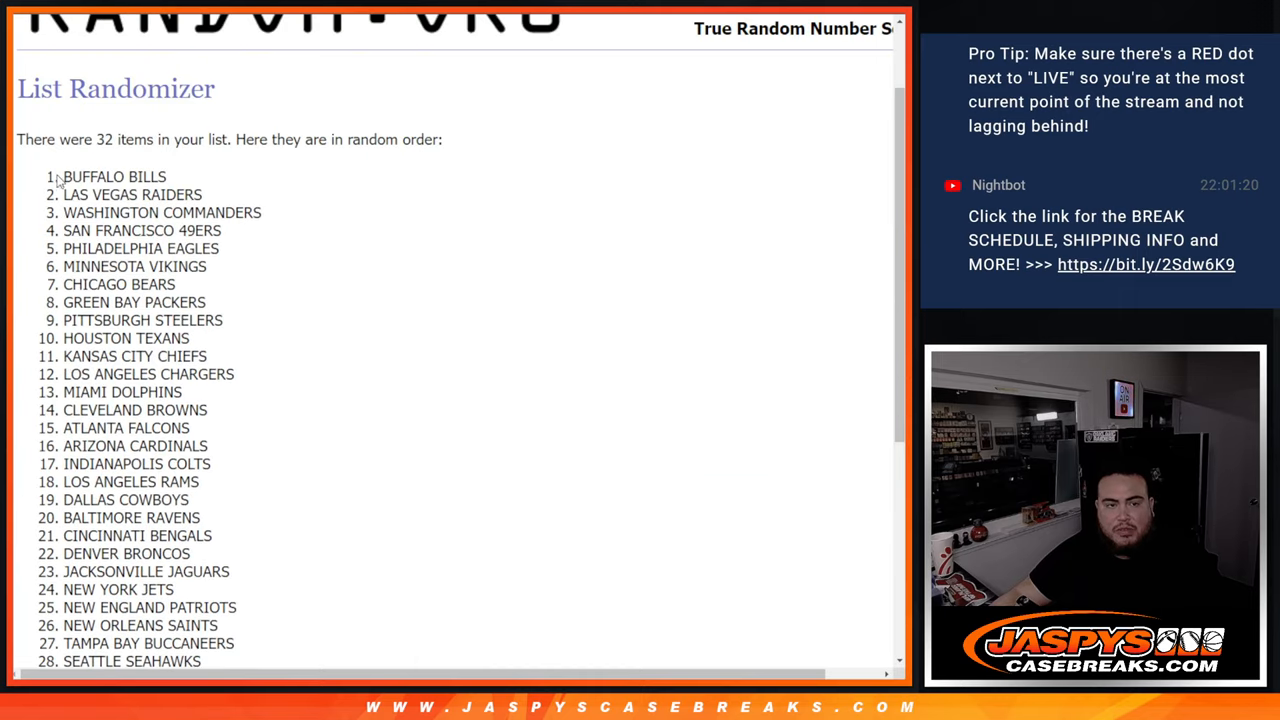
scroll("down", 3)
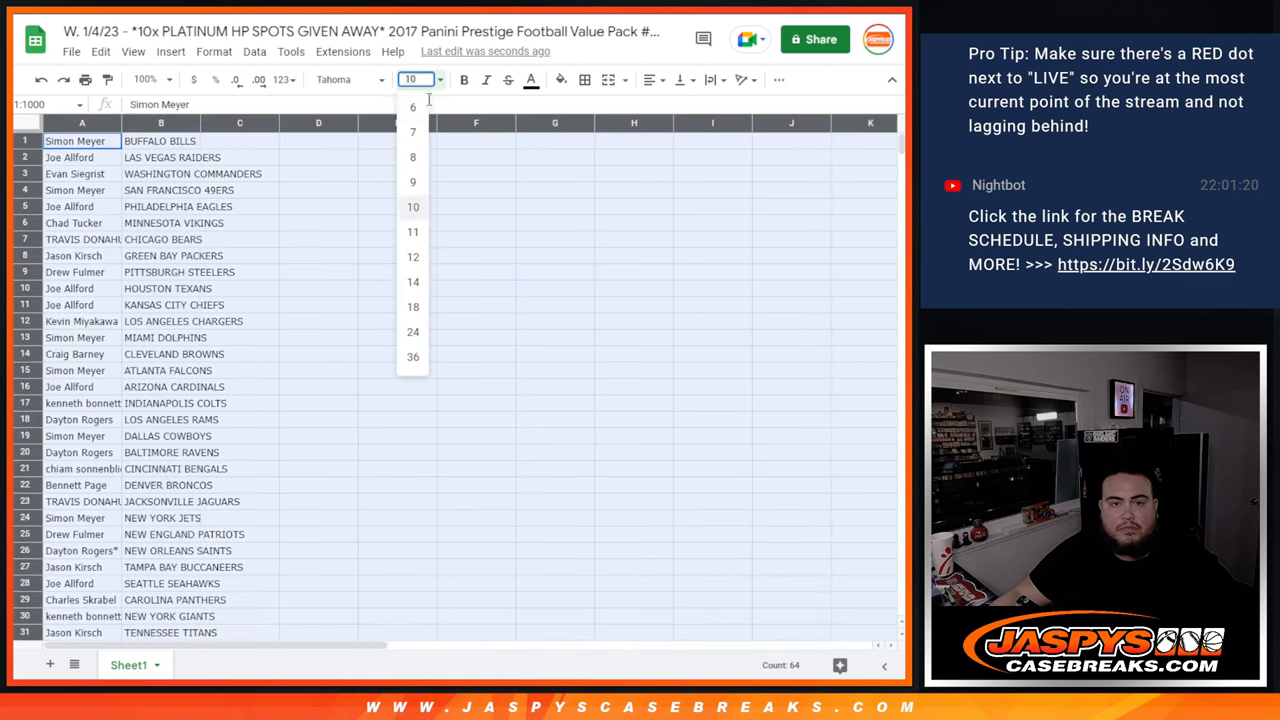
Step: Enlarge the font size of the names and teams columns from the toolbar
left_click(412, 280)
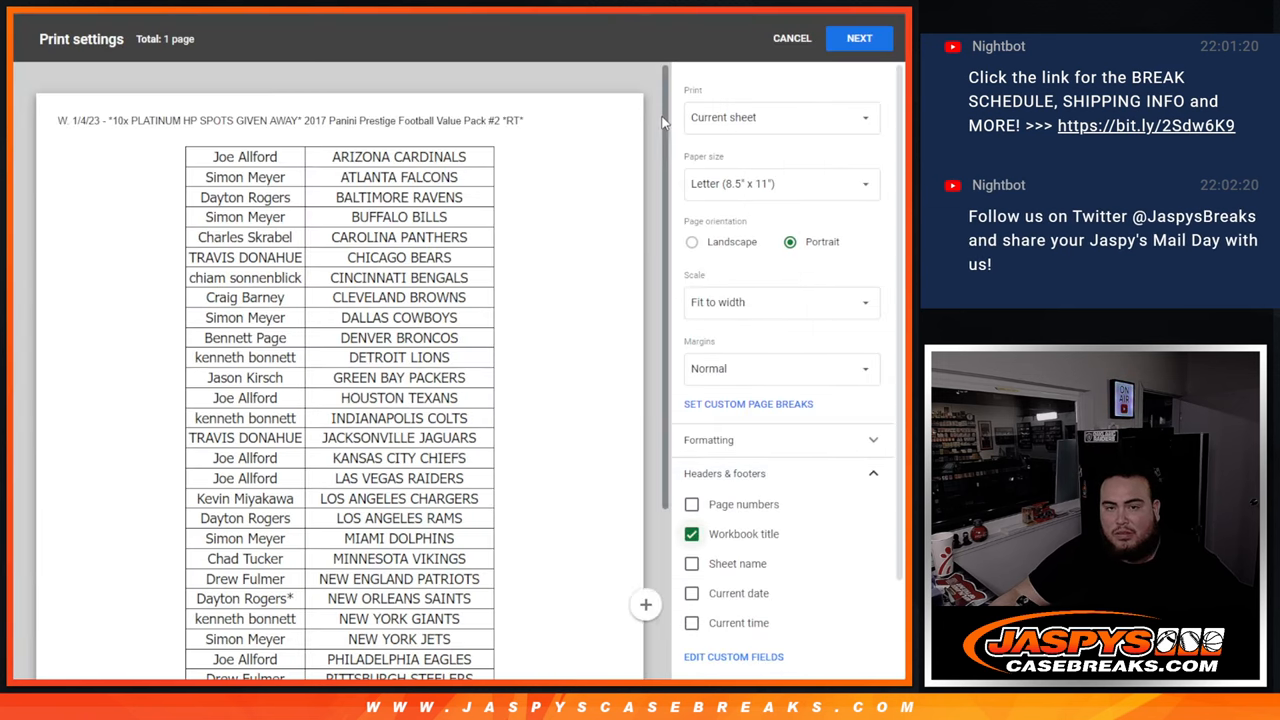
Step: Zoom the print preview out to confirm the table fits one page, then proceed with Next
left_click(638, 646)
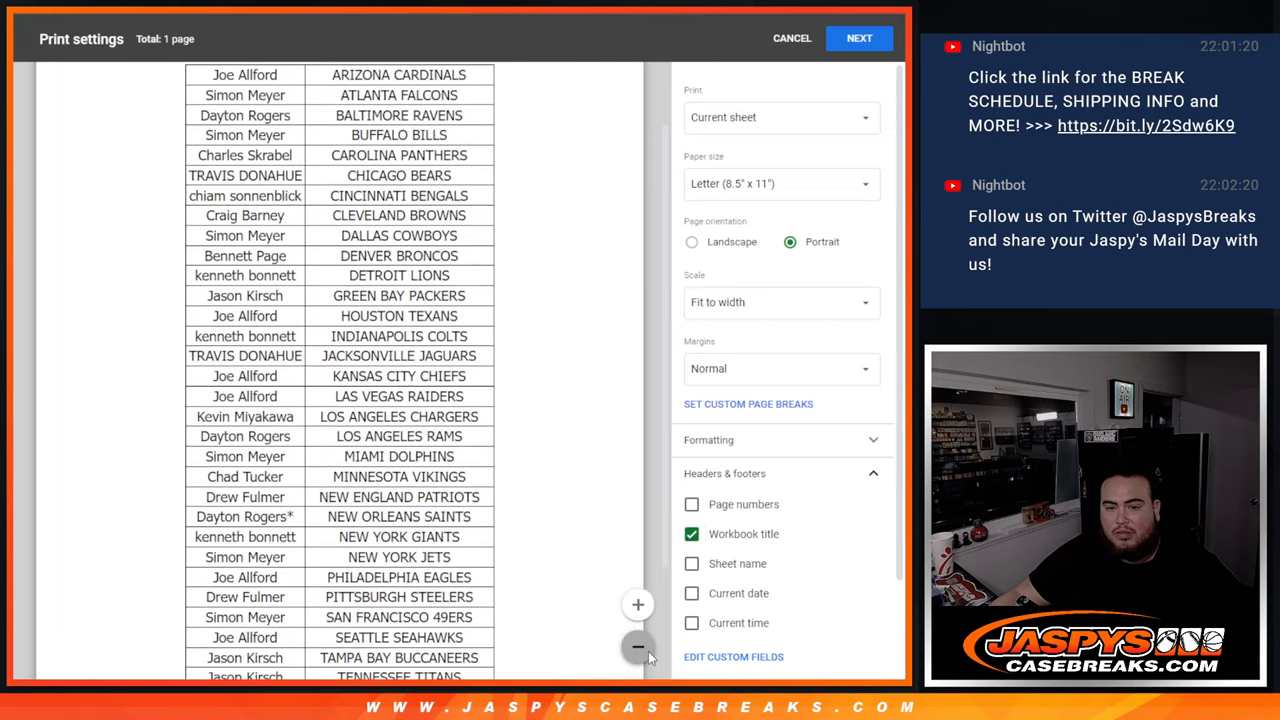
left_click(636, 646)
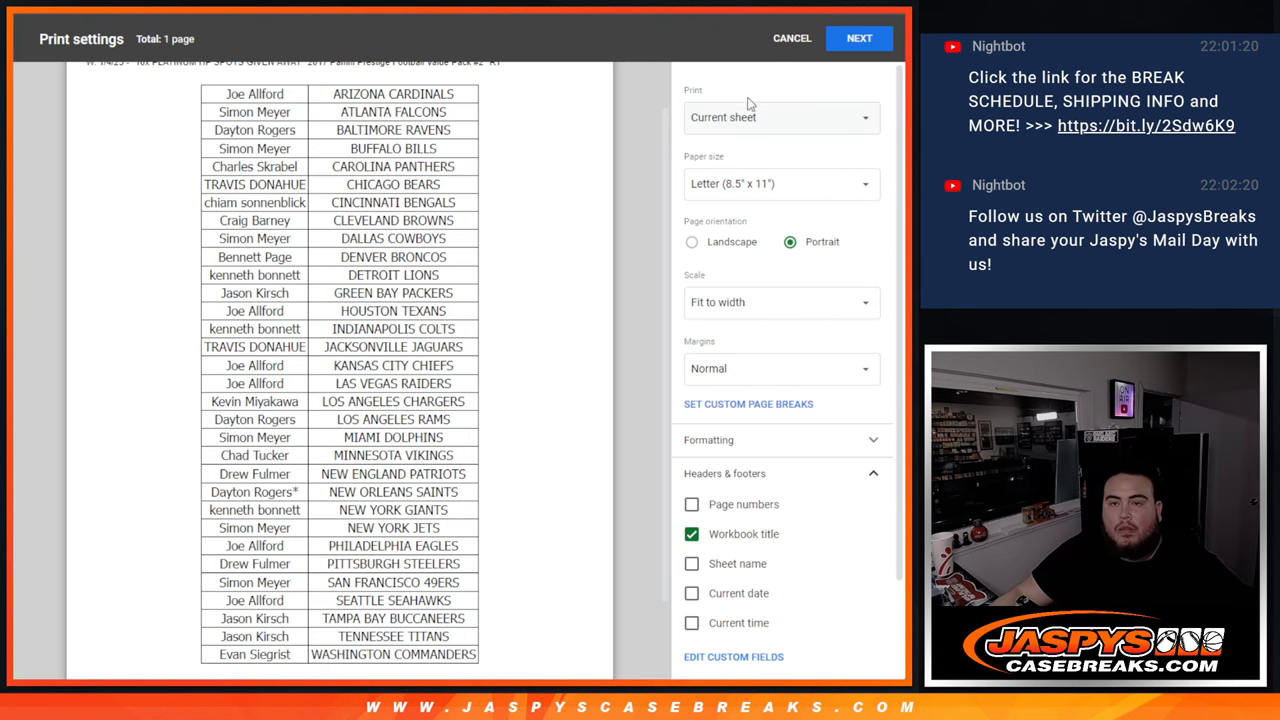
left_click(858, 36)
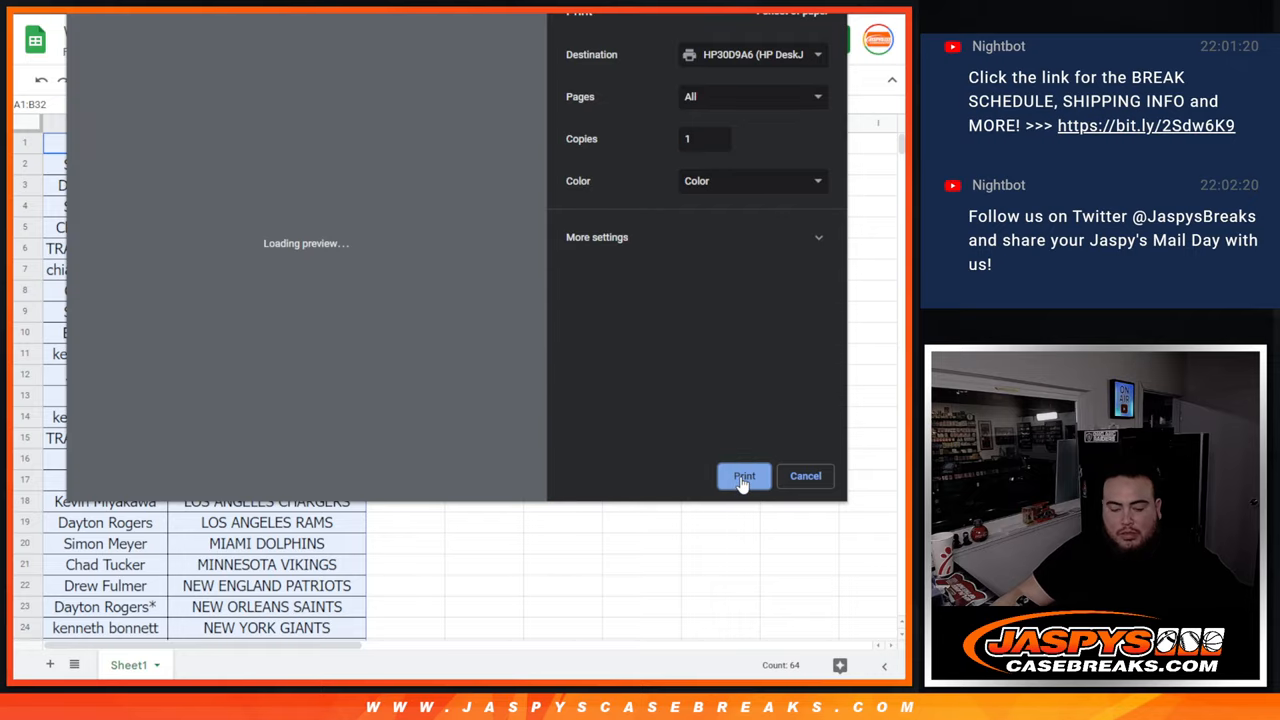
Step: Print the name and NFL team pairing sheet to the HP printer
left_click(744, 476)
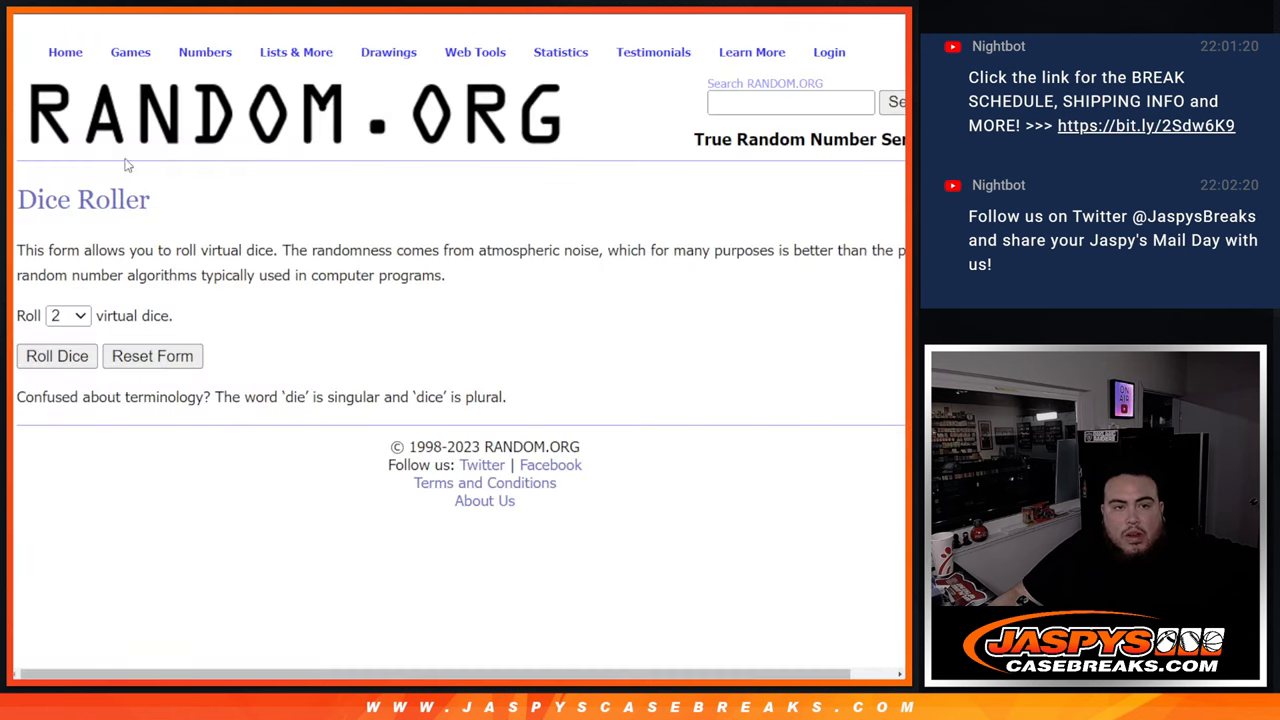
Step: Shuffle the new 32-name list until it reads randomized 8 times and highlight the count
left_click(56, 356)
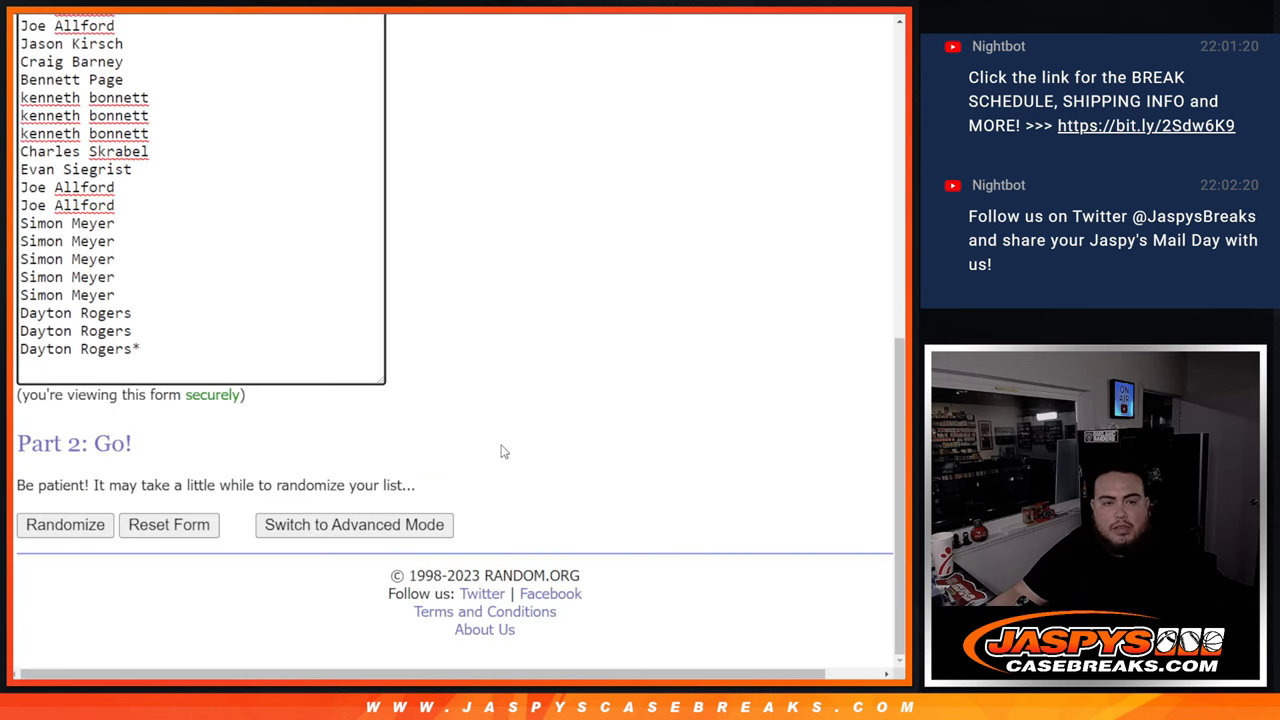
left_click(64, 524)
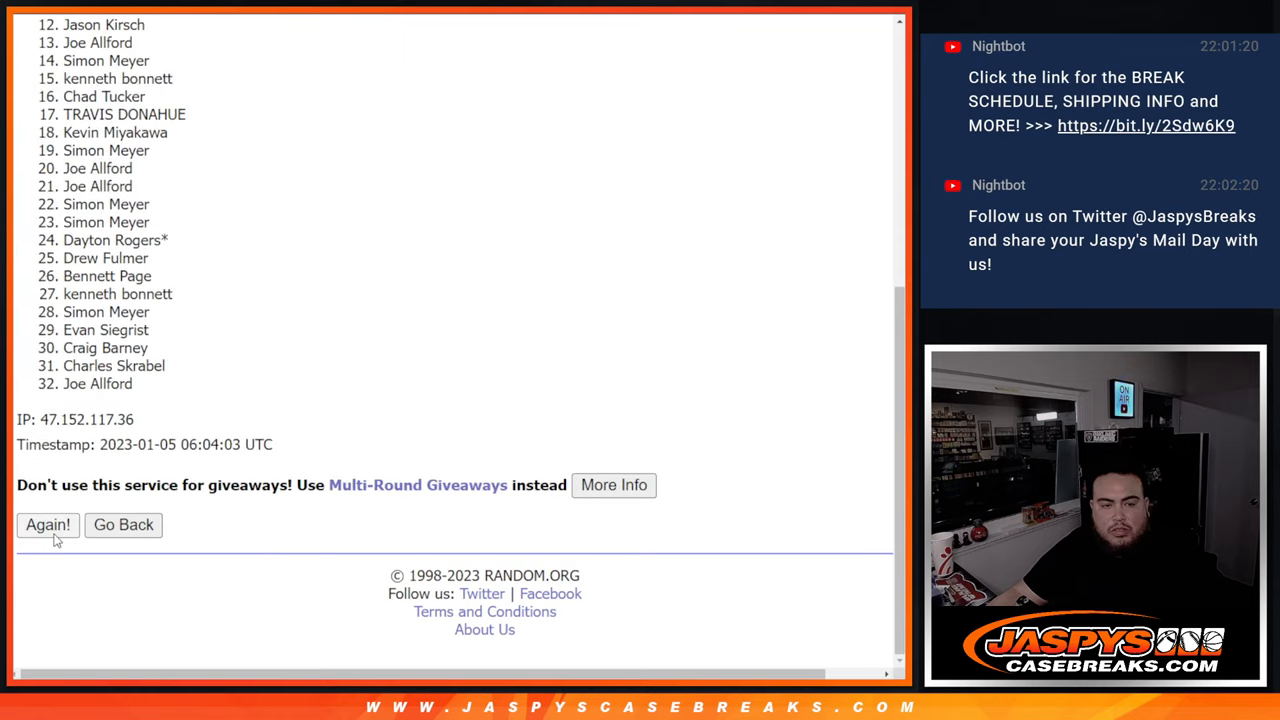
left_click(48, 524)
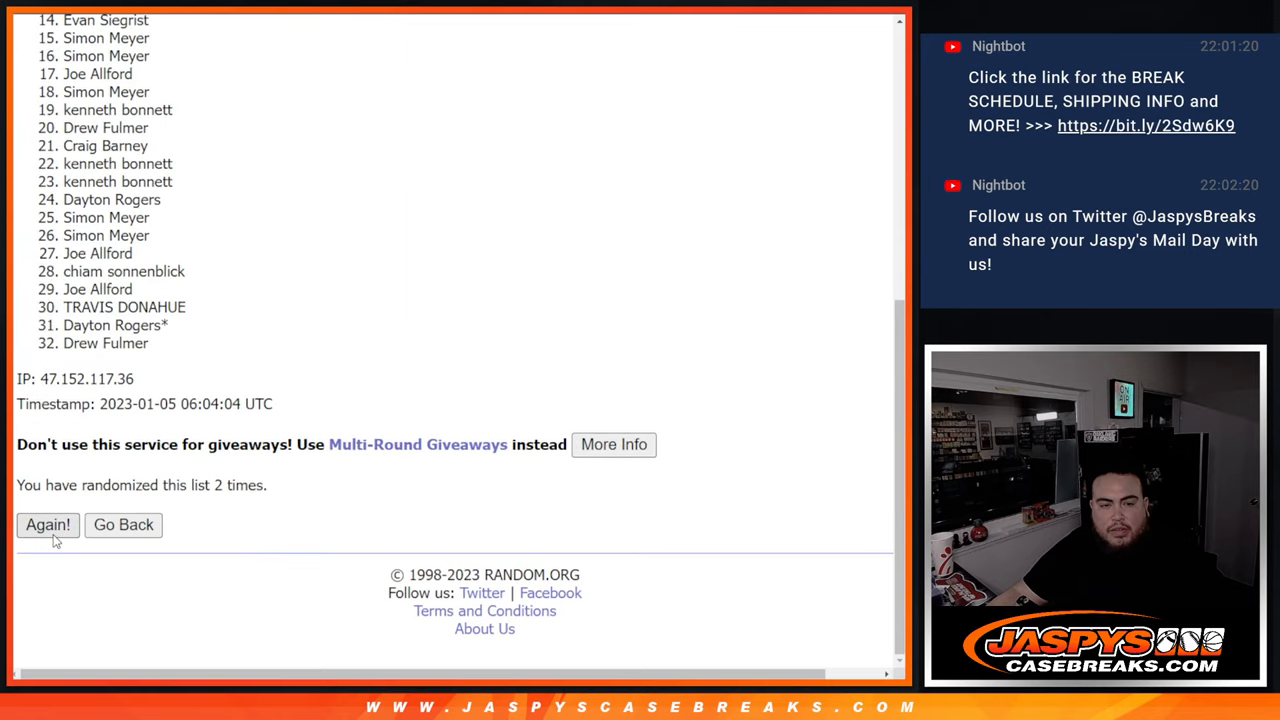
left_click(48, 524)
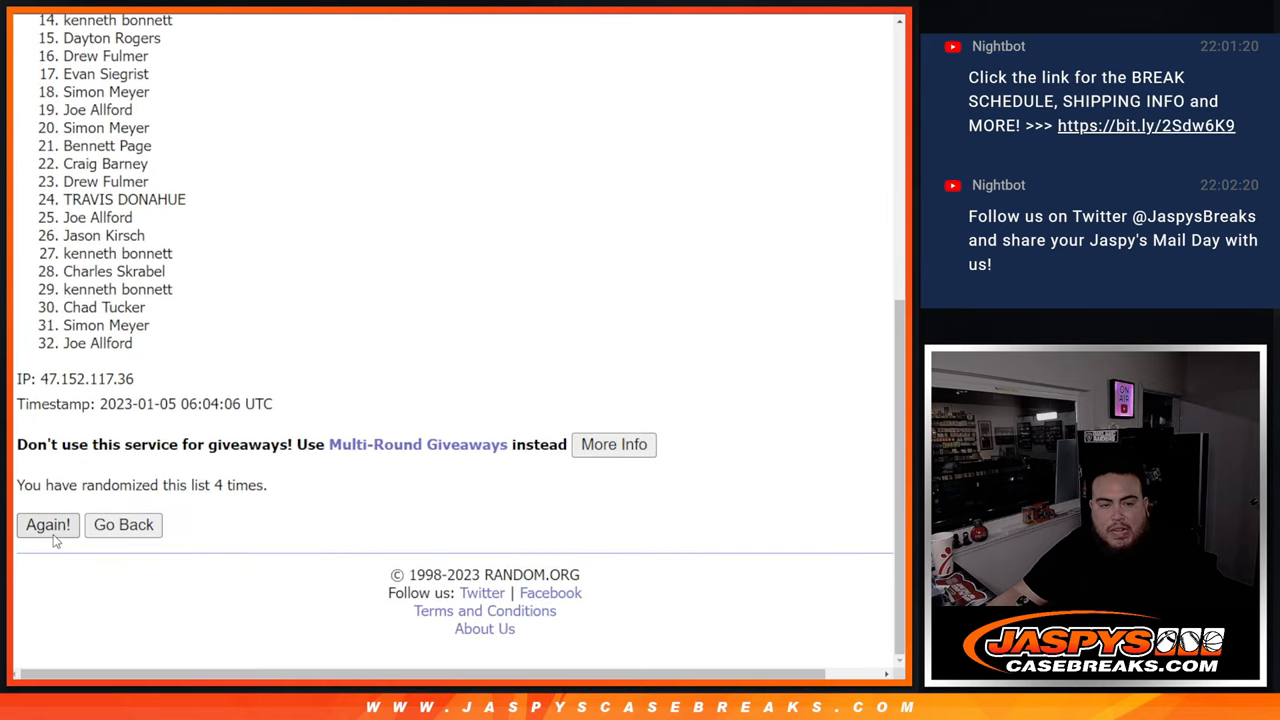
left_click(48, 524)
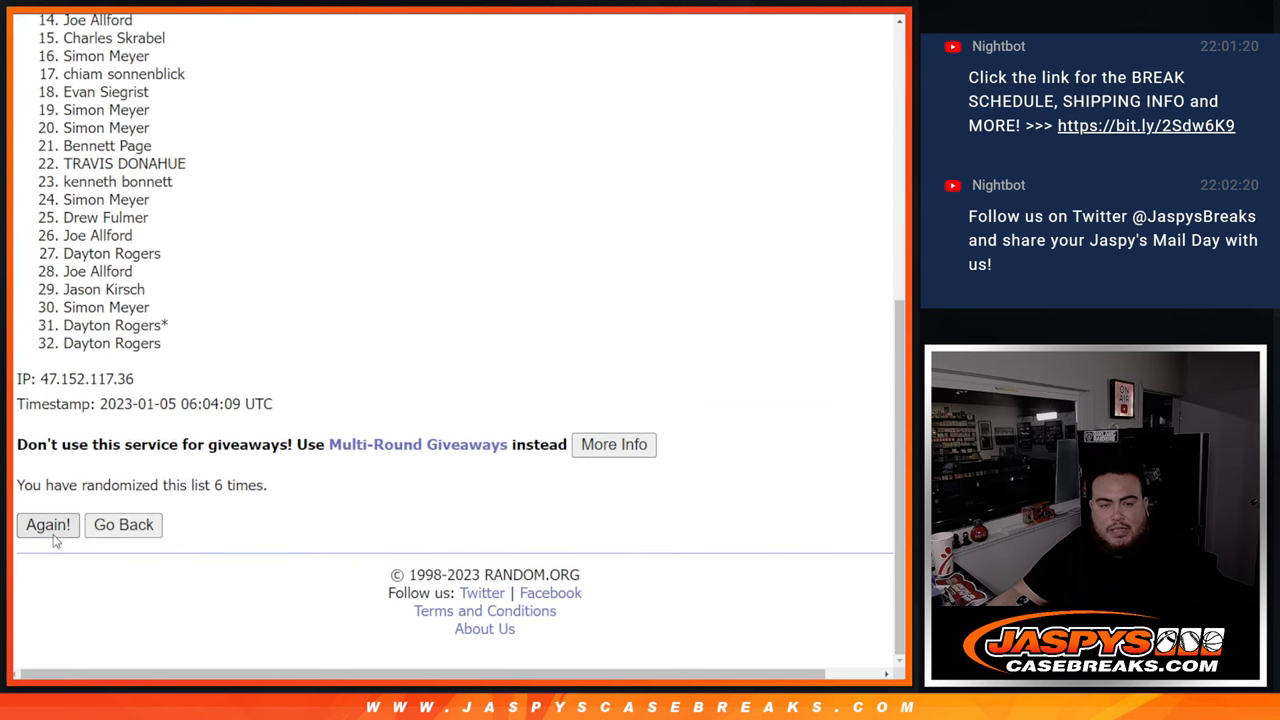
left_click(48, 524)
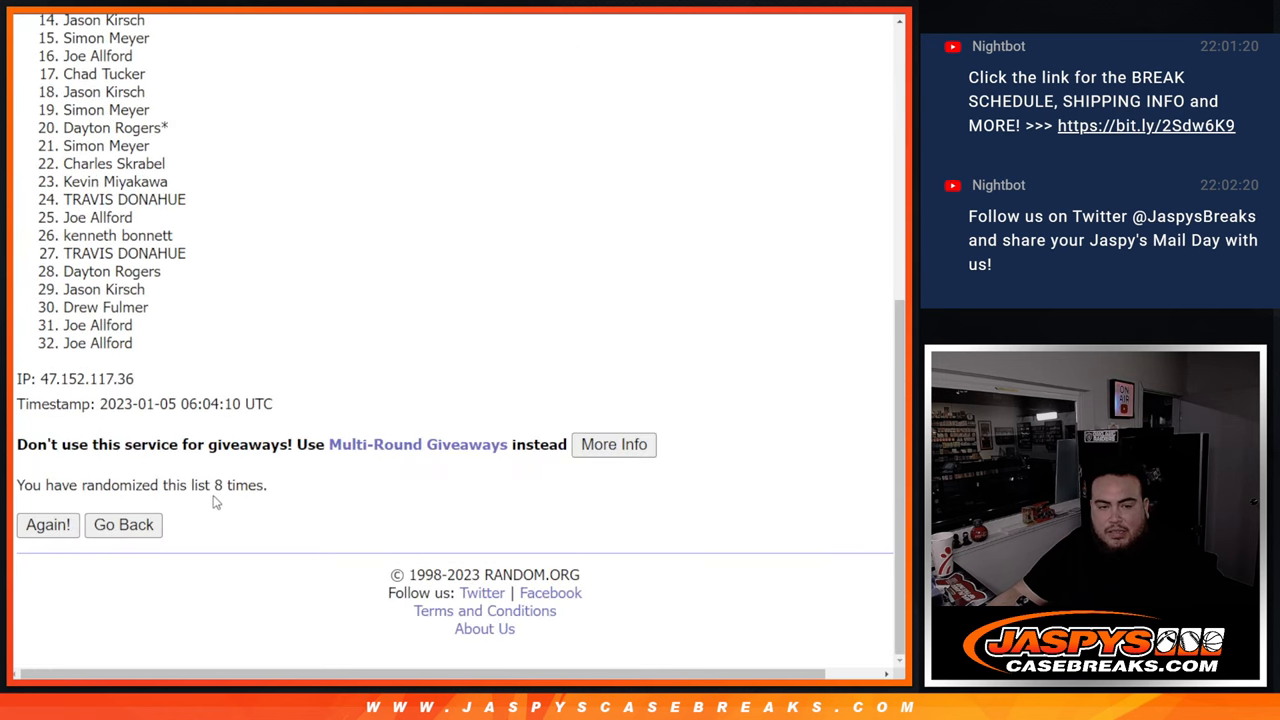
double_click(240, 486)
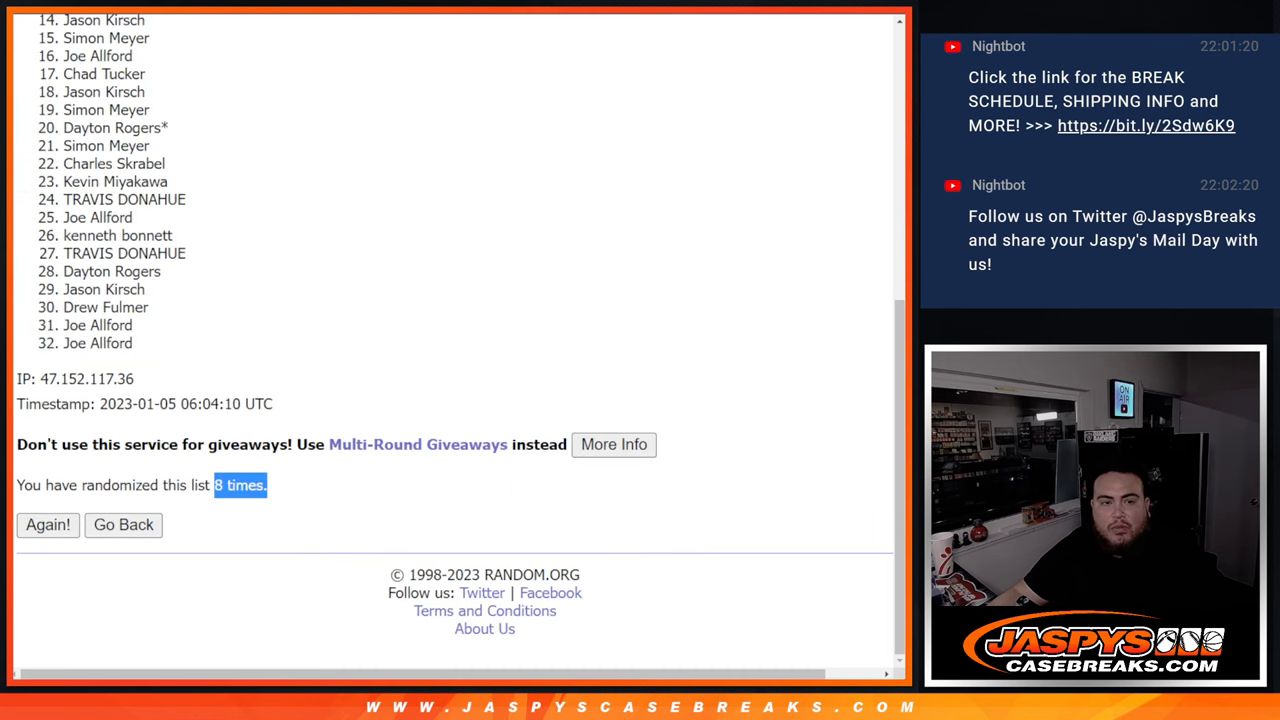